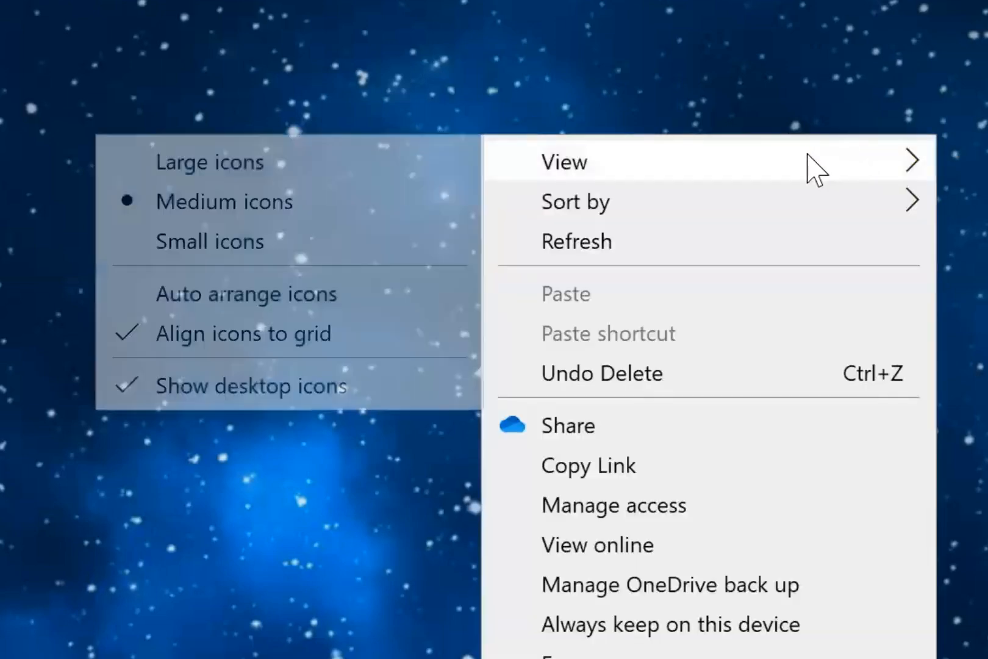
mouse_move(454, 186)
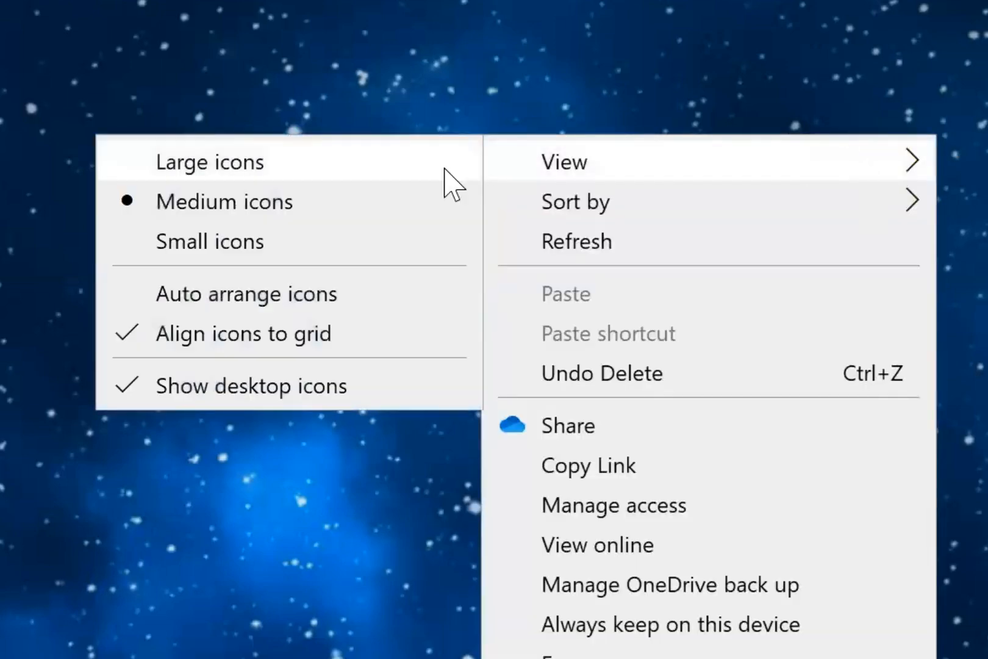
mouse_move(416, 386)
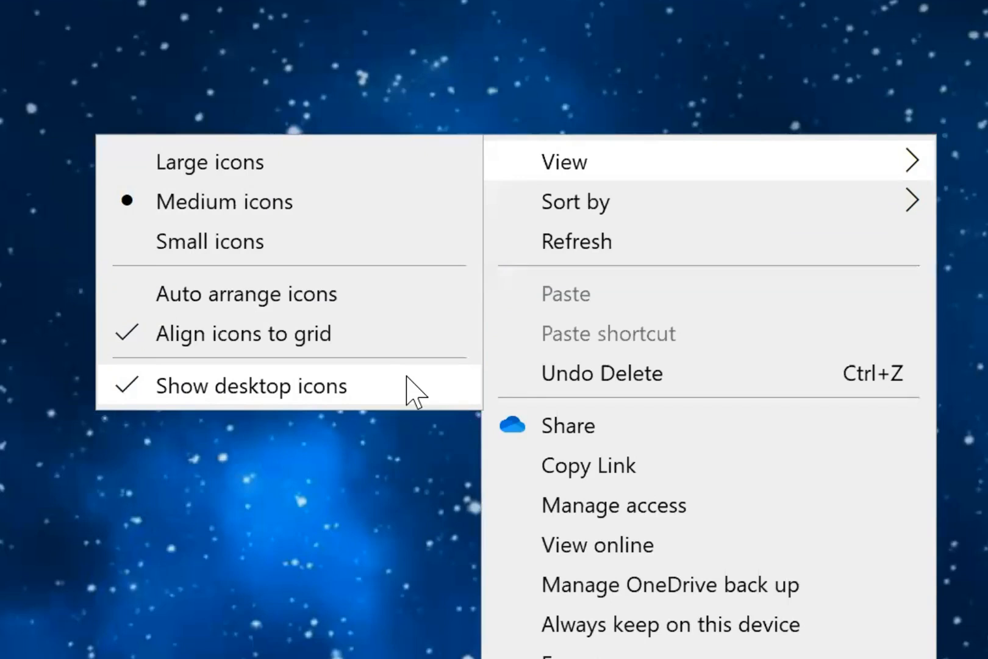
mouse_move(326, 383)
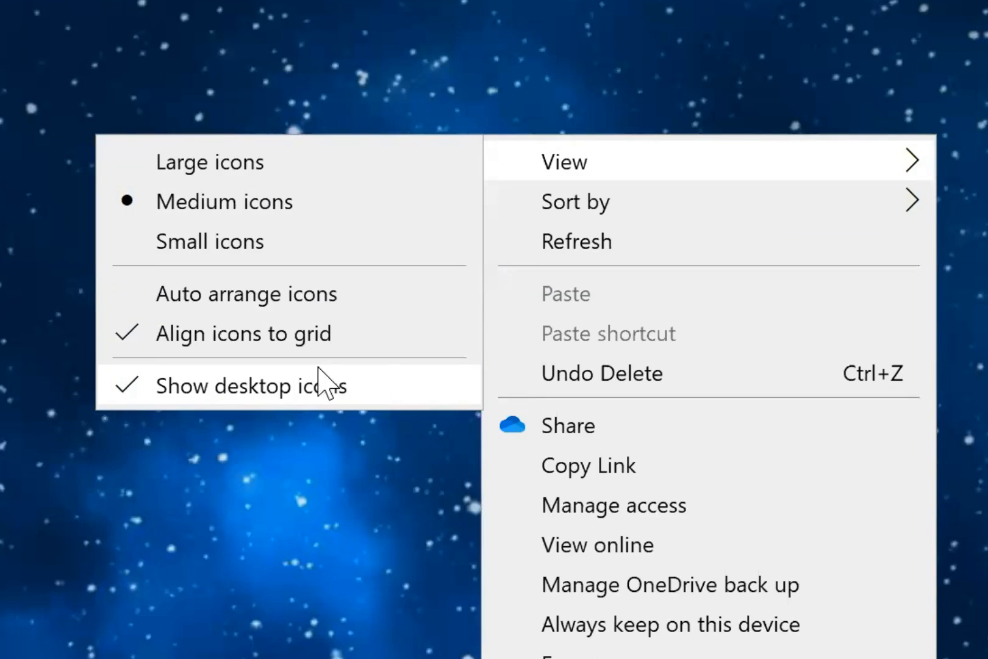
Uncheck Show desktop icons in the desktop View menu to hide every icon.
left_click(341, 321)
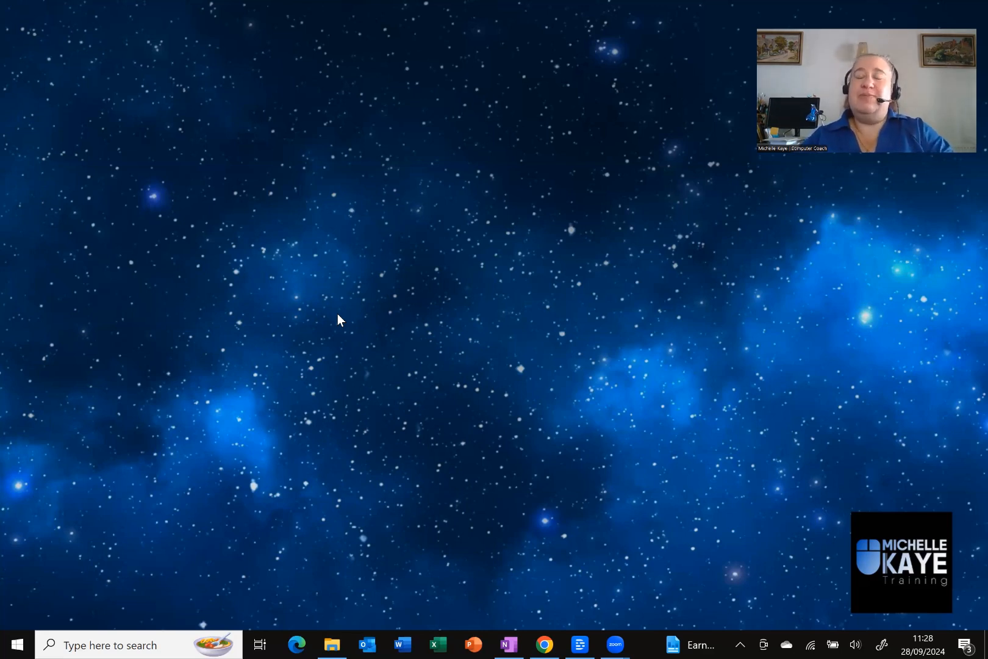
mouse_move(421, 300)
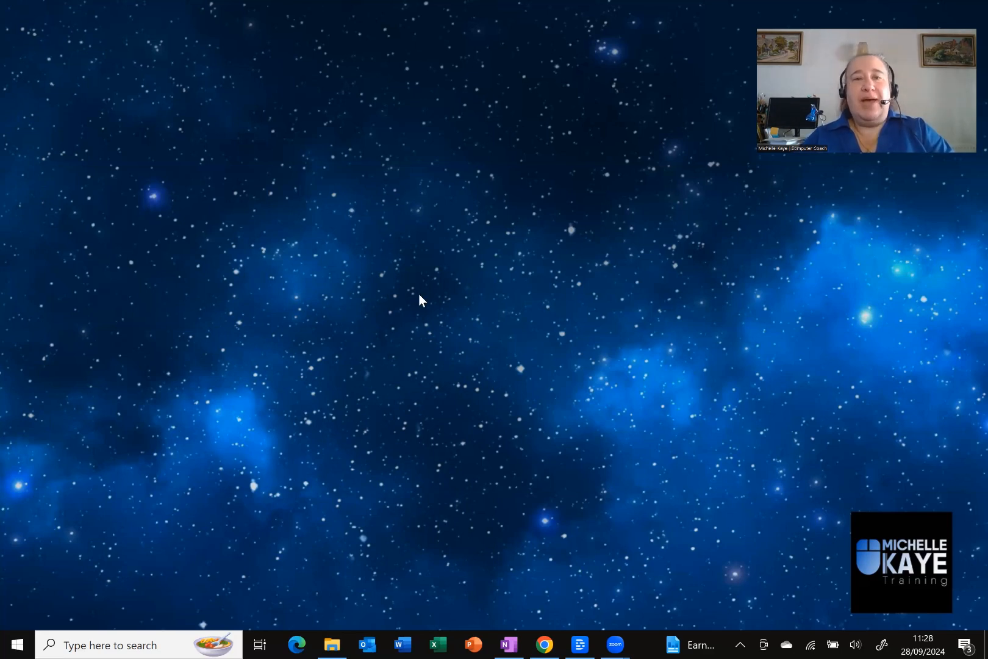
Re-check Show desktop icons so Recycle Bin, Chrome and Zoom shortcuts reappear.
right_click(421, 301)
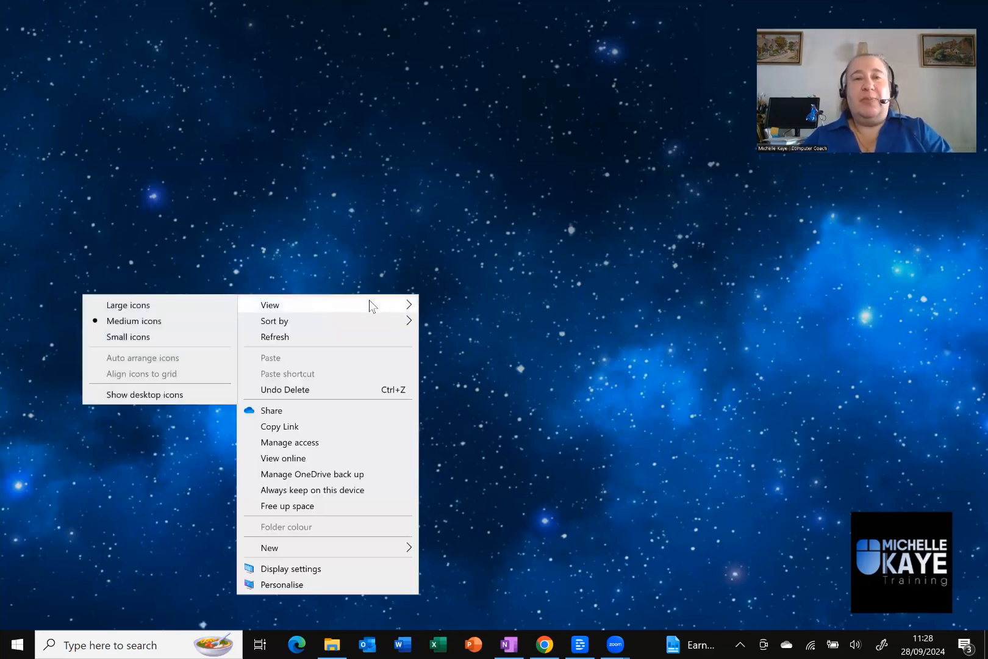
mouse_move(144, 394)
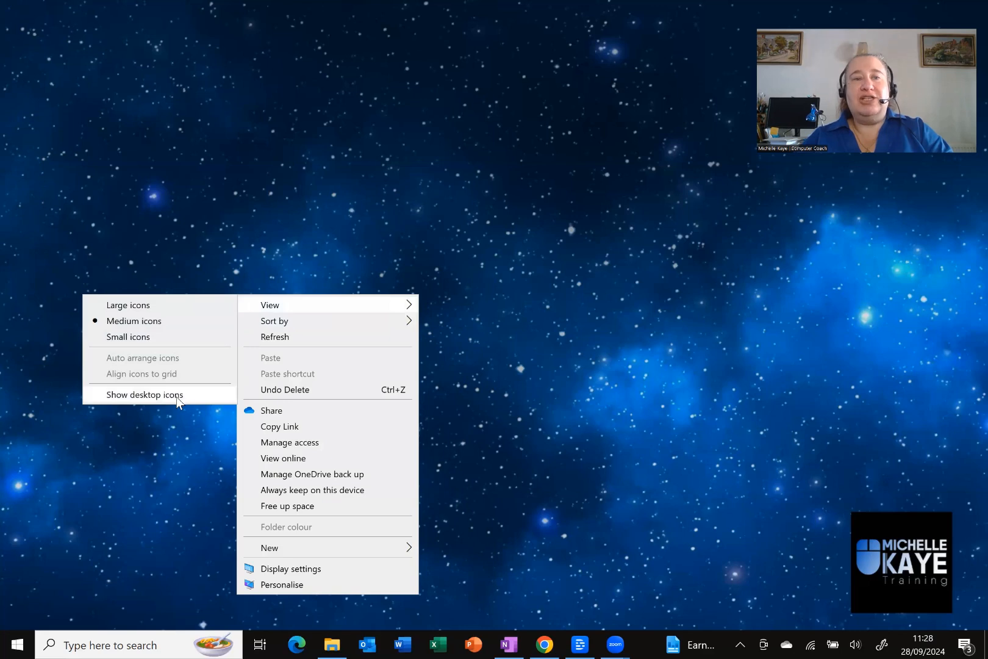
left_click(145, 395)
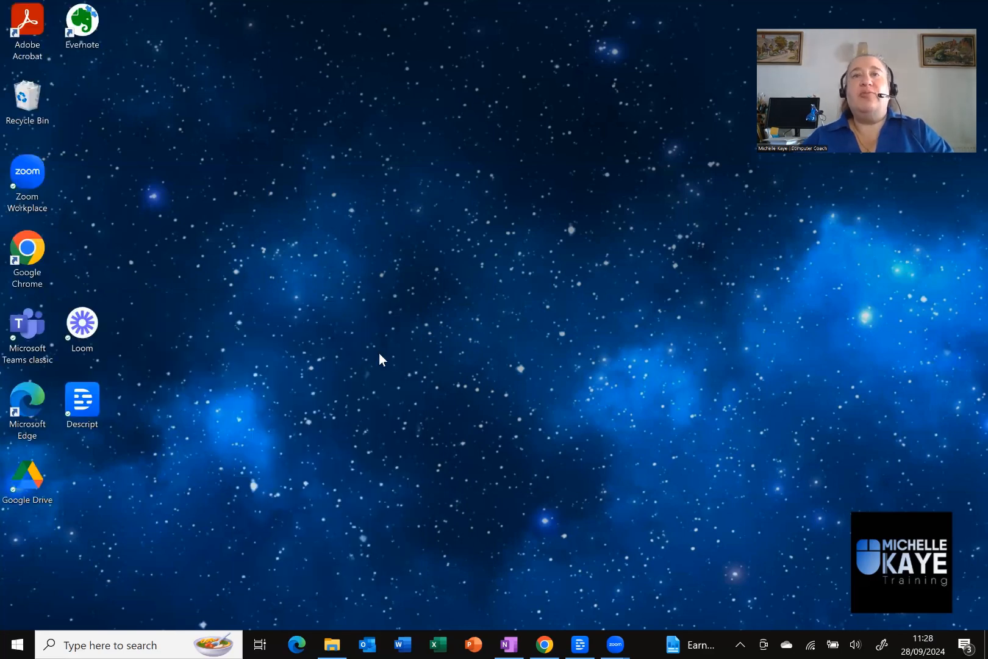